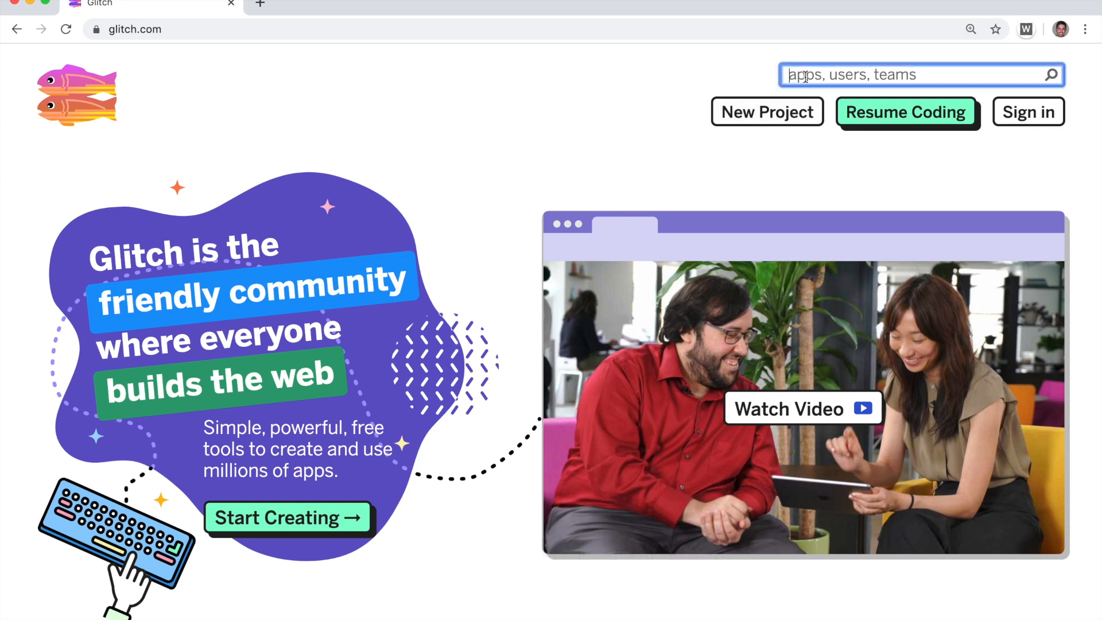
Find the spider-physics project, view its source, glance at player.js and return to README.md
{"action": "type", "text": "spider-p"}
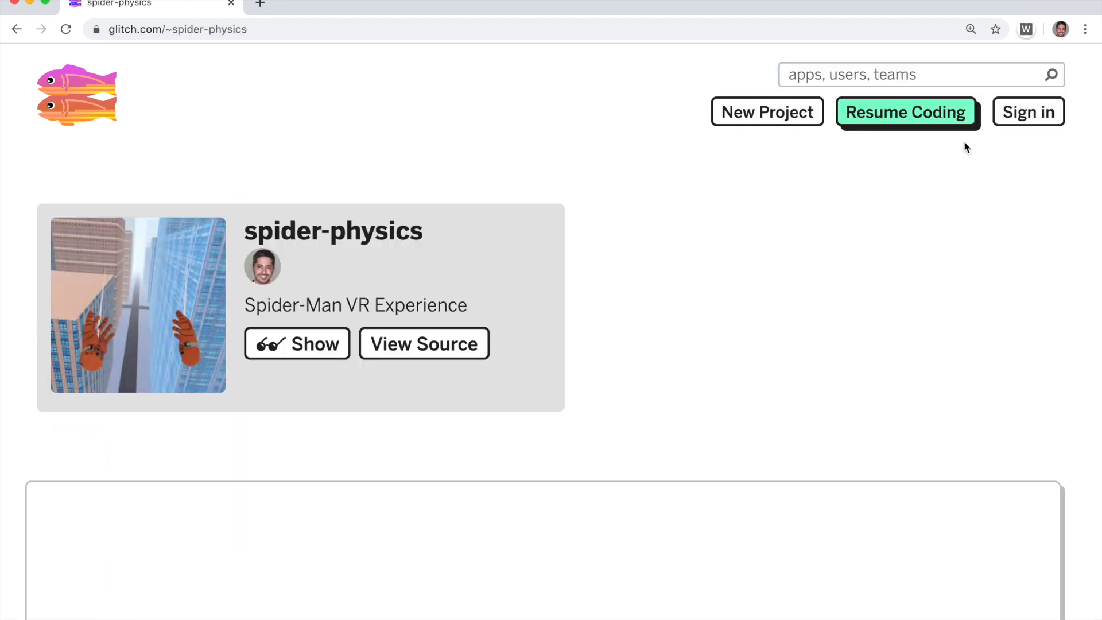
{"action": "left_click", "coordinate": [905, 111]}
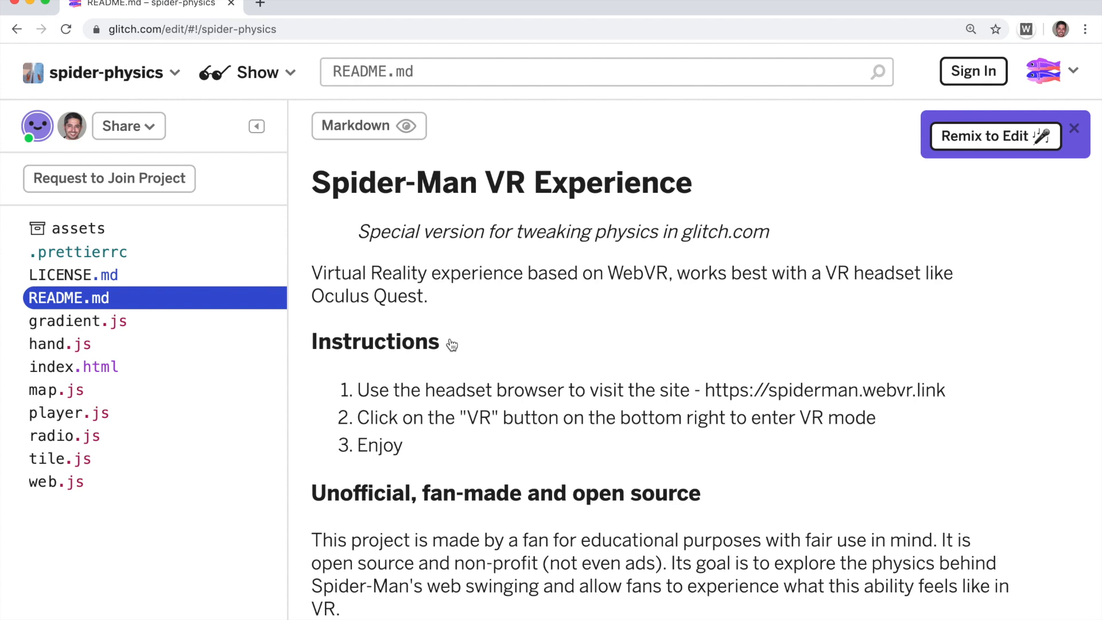
{"action": "left_click", "coordinate": [68, 412]}
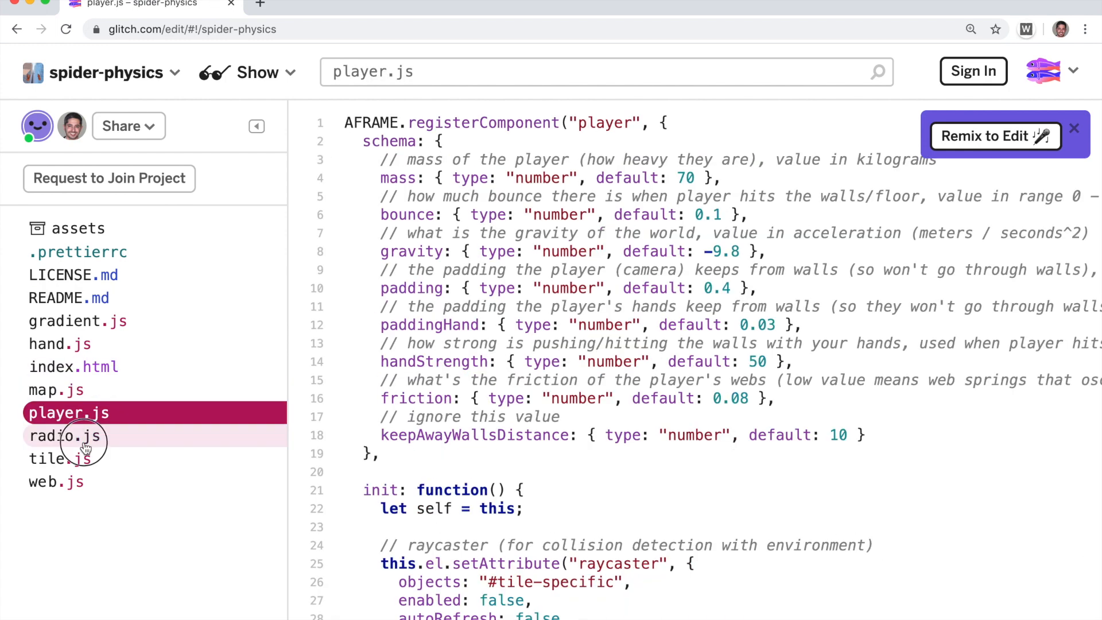
{"action": "left_click", "coordinate": [68, 297]}
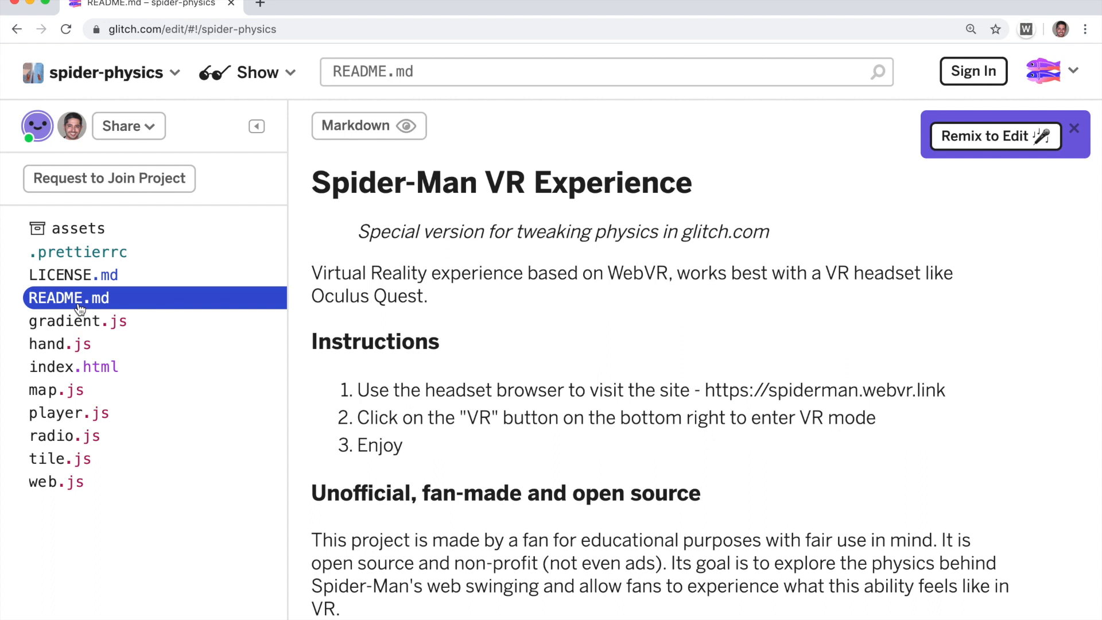
{"action": "mouse_move", "coordinate": [645, 251]}
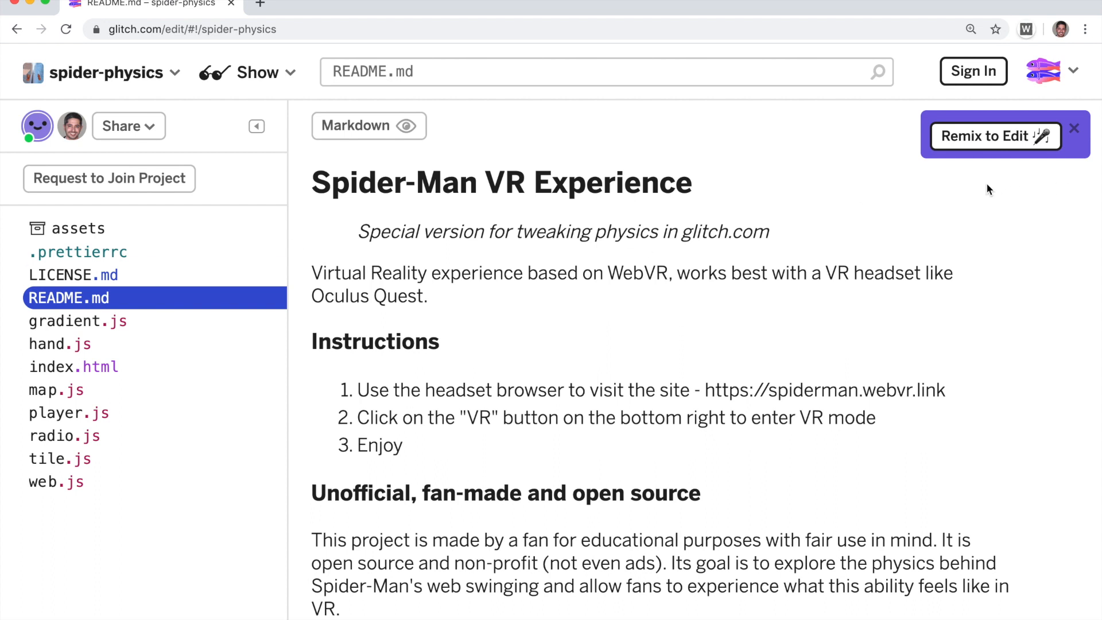
Remix spider-physics into an editable copy and rename it 'myspider'
{"action": "left_click", "coordinate": [987, 136]}
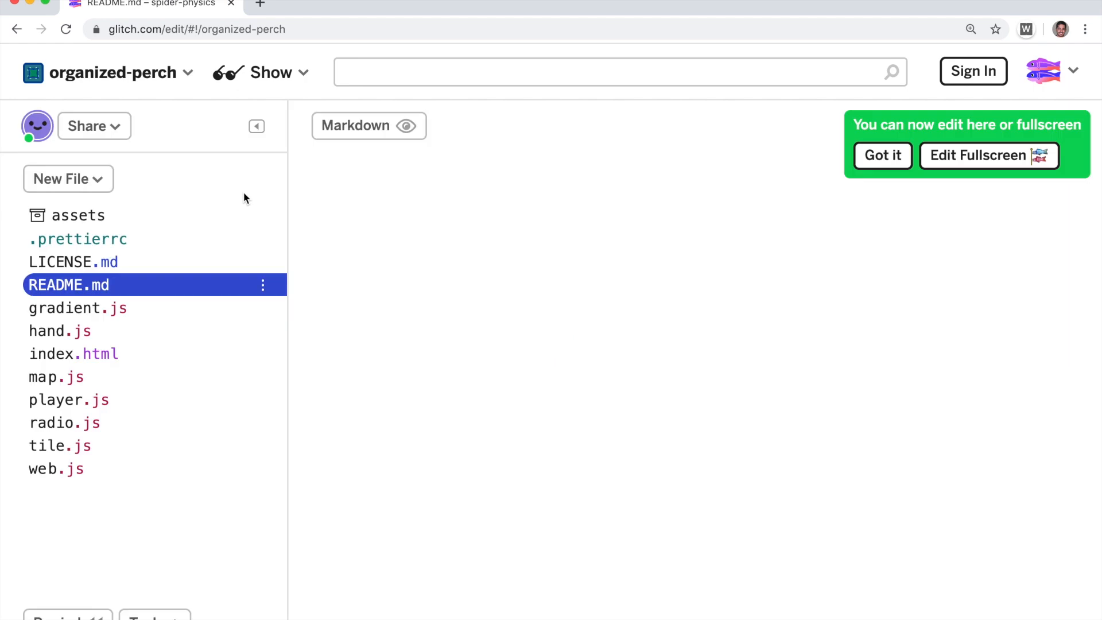
{"action": "left_click", "coordinate": [113, 71]}
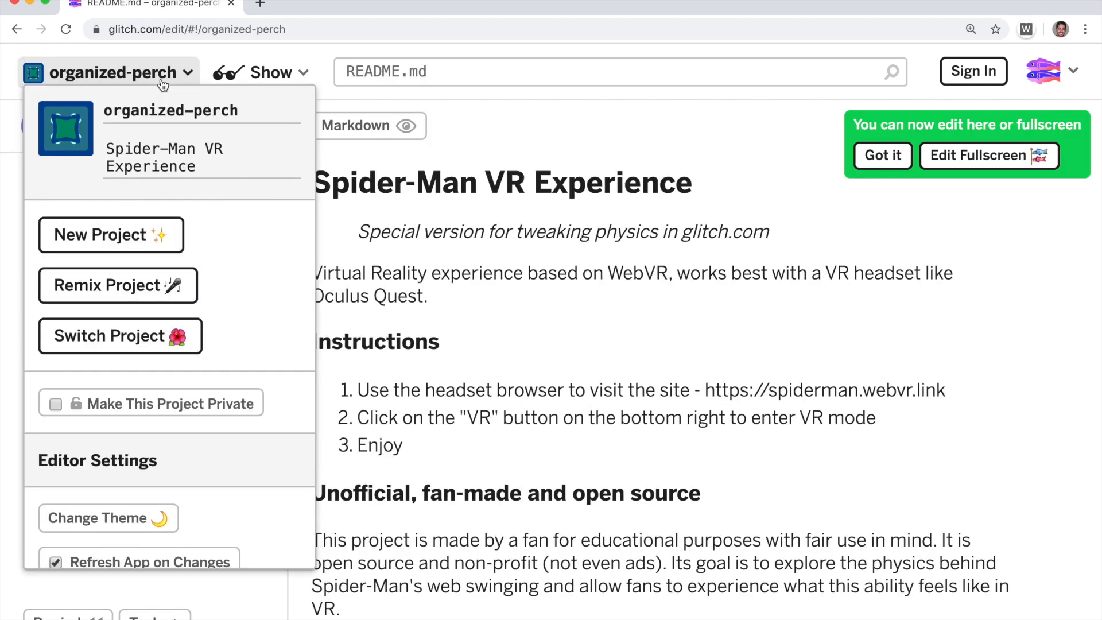
{"action": "double_click", "coordinate": [170, 110]}
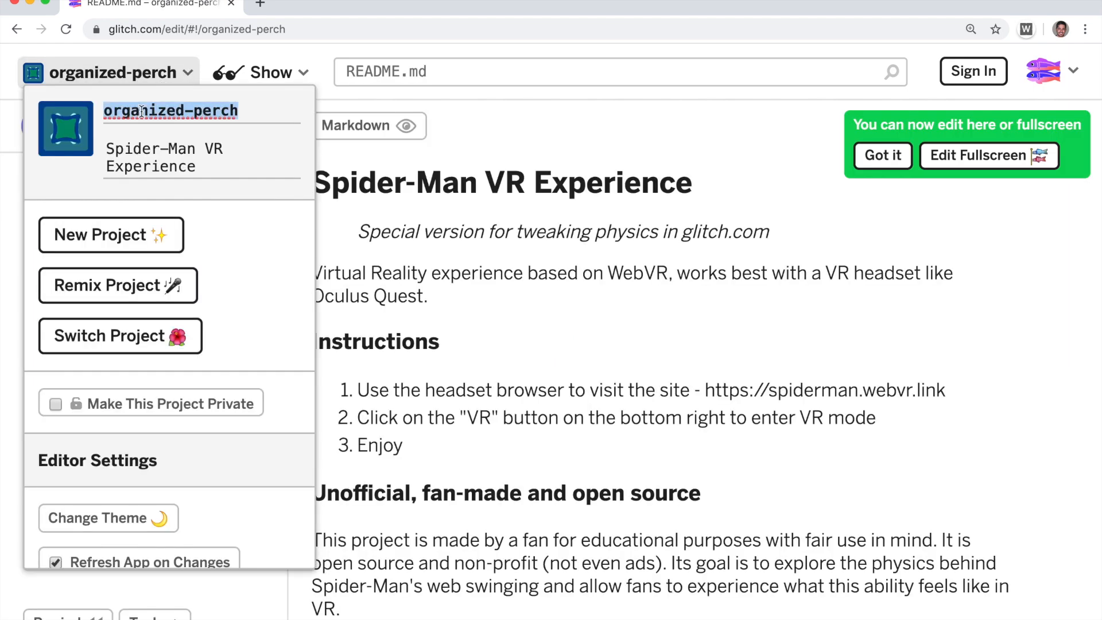
{"action": "type", "text": "myspider"}
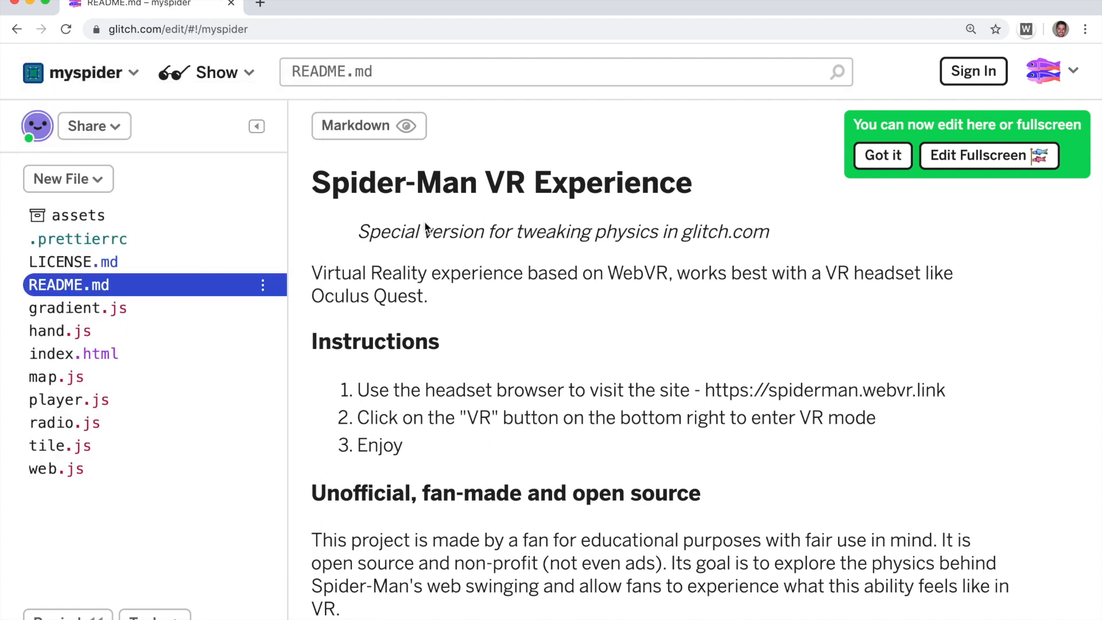
Browse index.html, player.js and web.js, then bring up the Show preview choices from index.html
{"action": "left_click", "coordinate": [73, 354]}
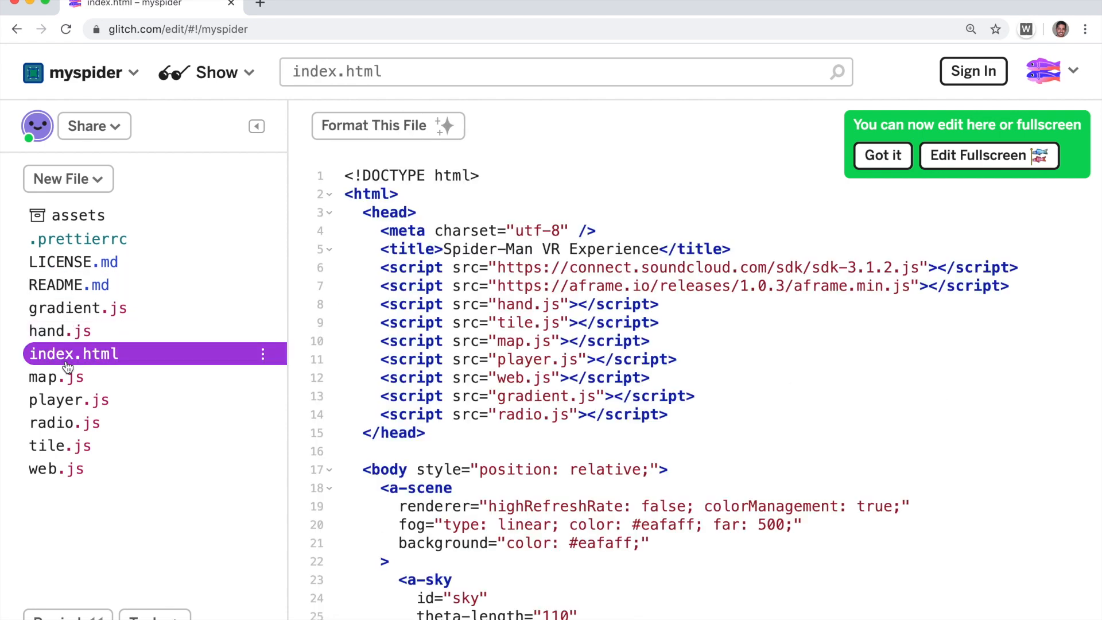
{"action": "left_click", "coordinate": [67, 399]}
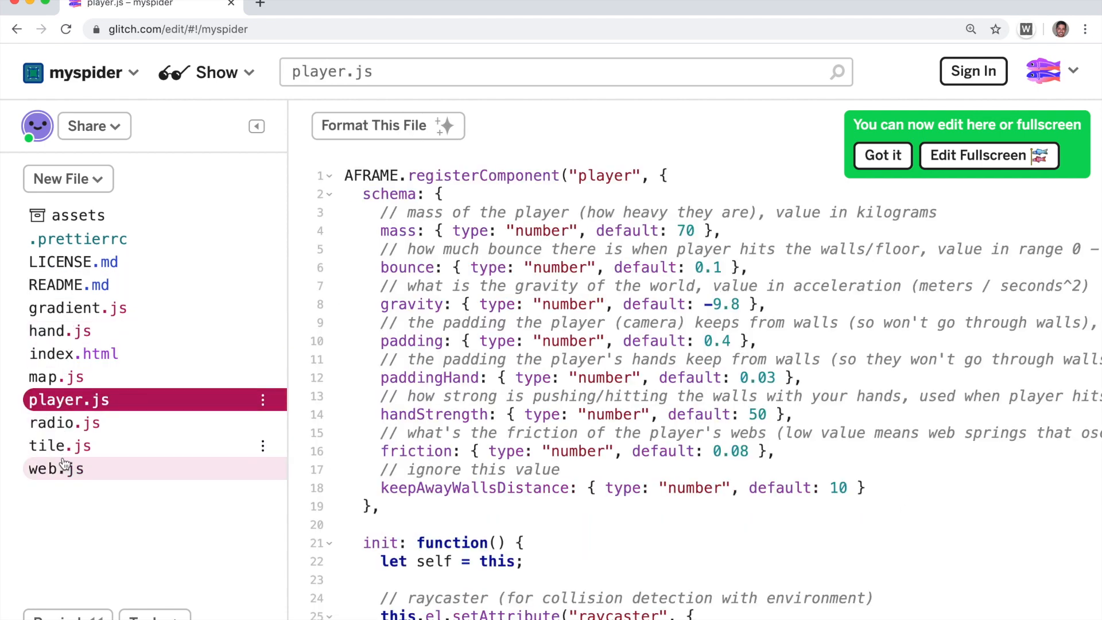
{"action": "left_click", "coordinate": [73, 354]}
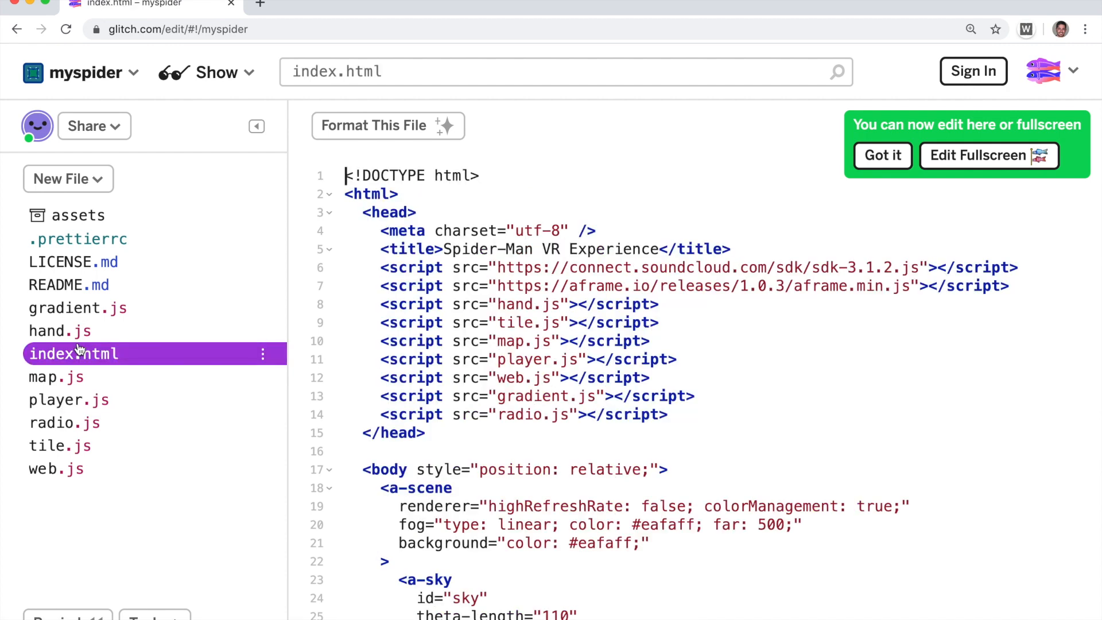
{"action": "left_click", "coordinate": [217, 73]}
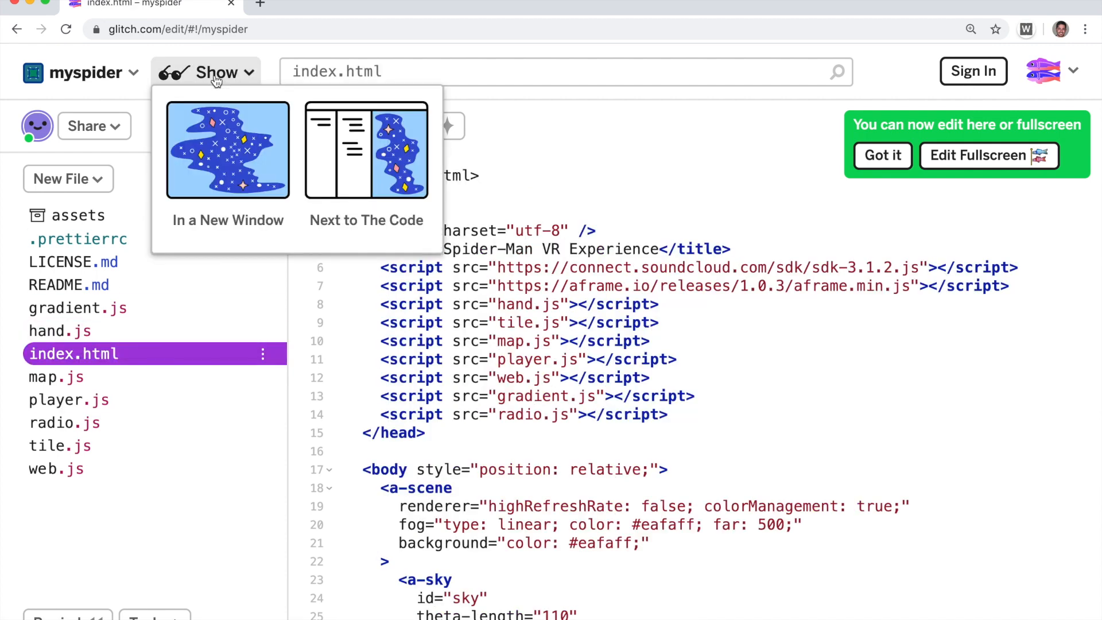
{"action": "left_click", "coordinate": [228, 149]}
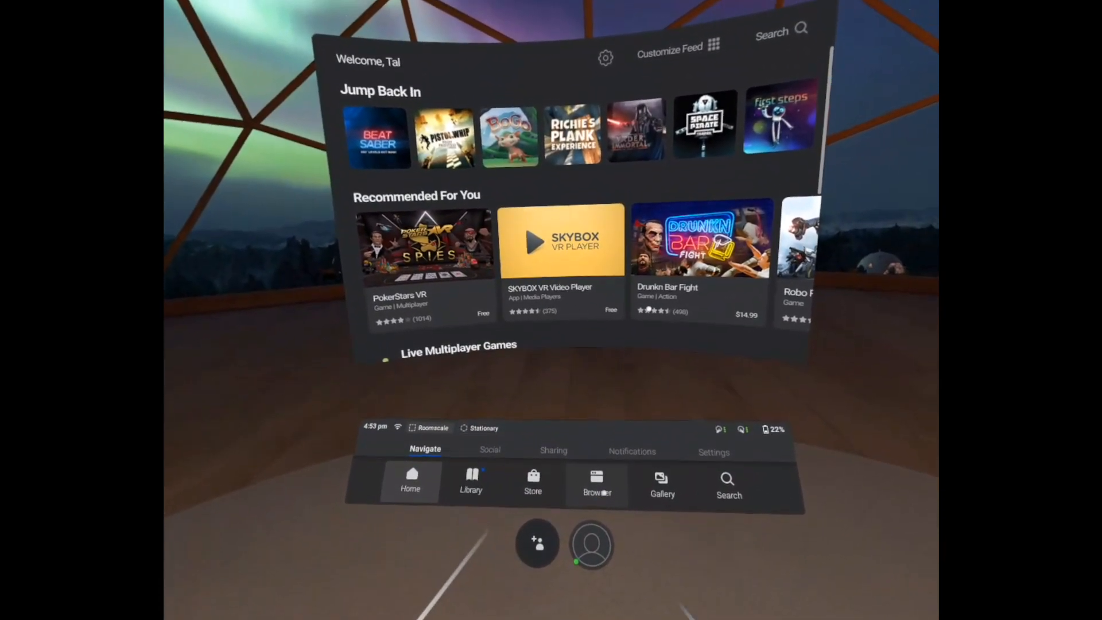
Launch the Quest browser and enter the myspider.glitch.me address on the virtual keyboard
{"action": "left_click", "coordinate": [597, 481]}
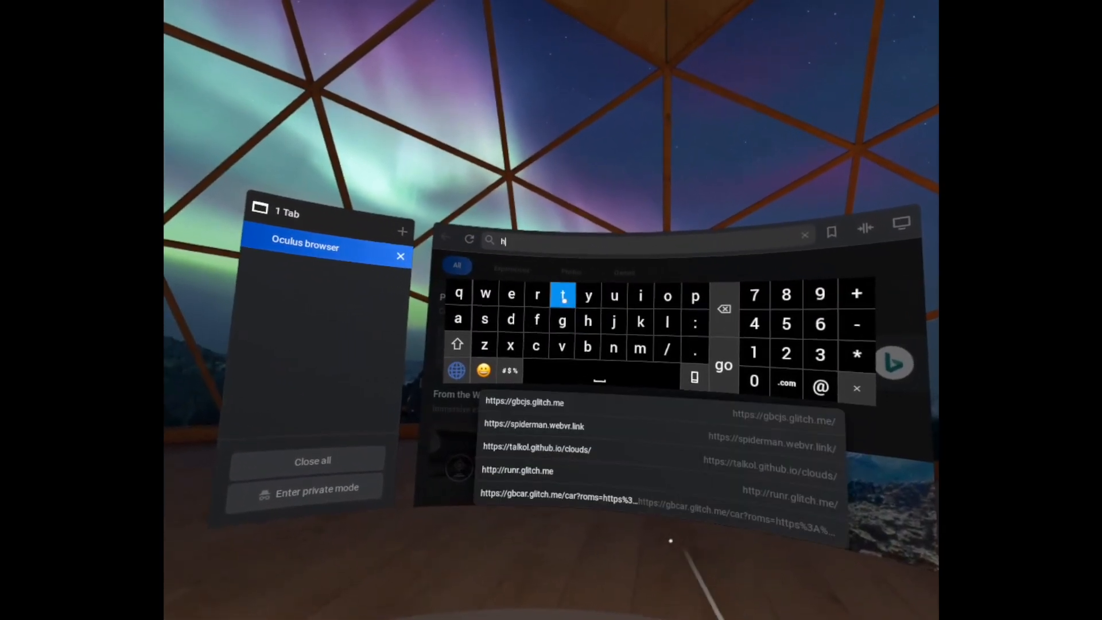
{"action": "type", "text": "ttps://myspi"}
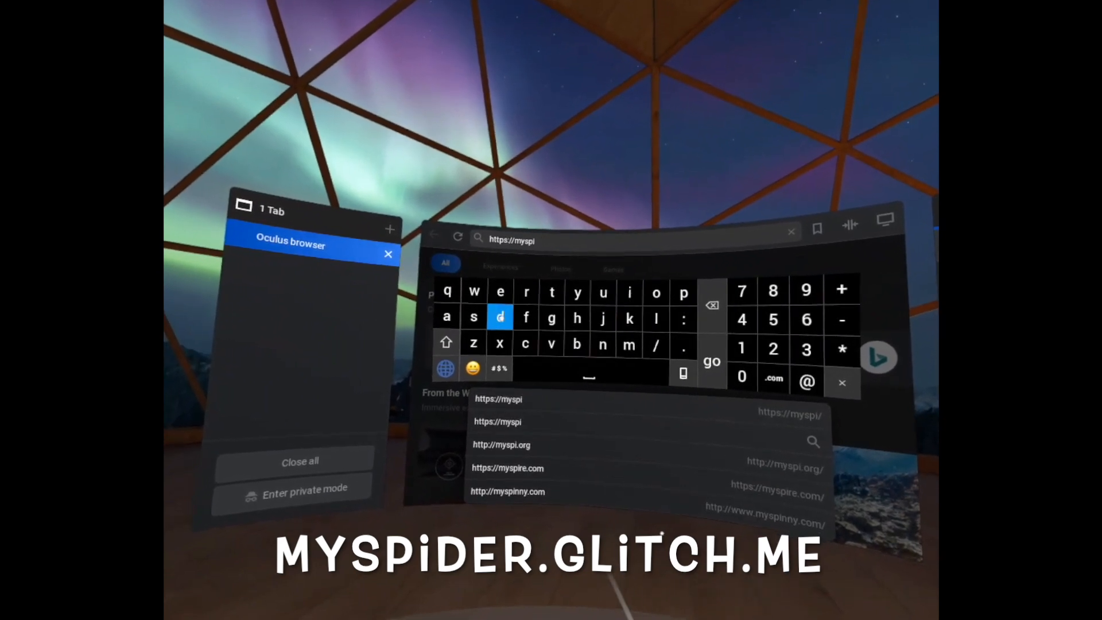
{"action": "left_click", "coordinate": [523, 299]}
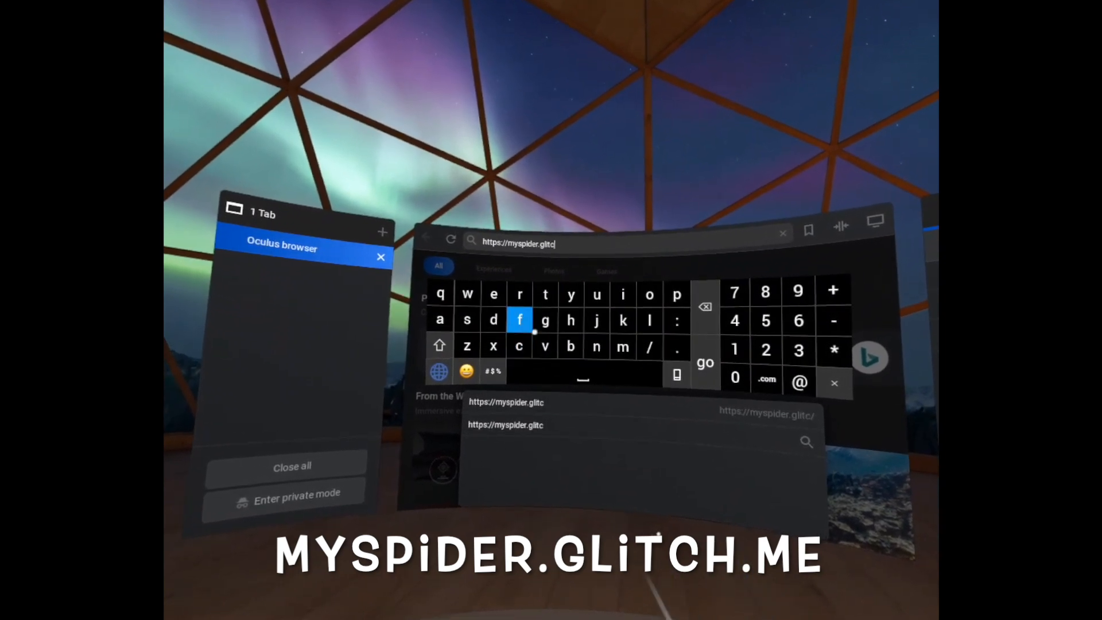
{"action": "left_click", "coordinate": [568, 317]}
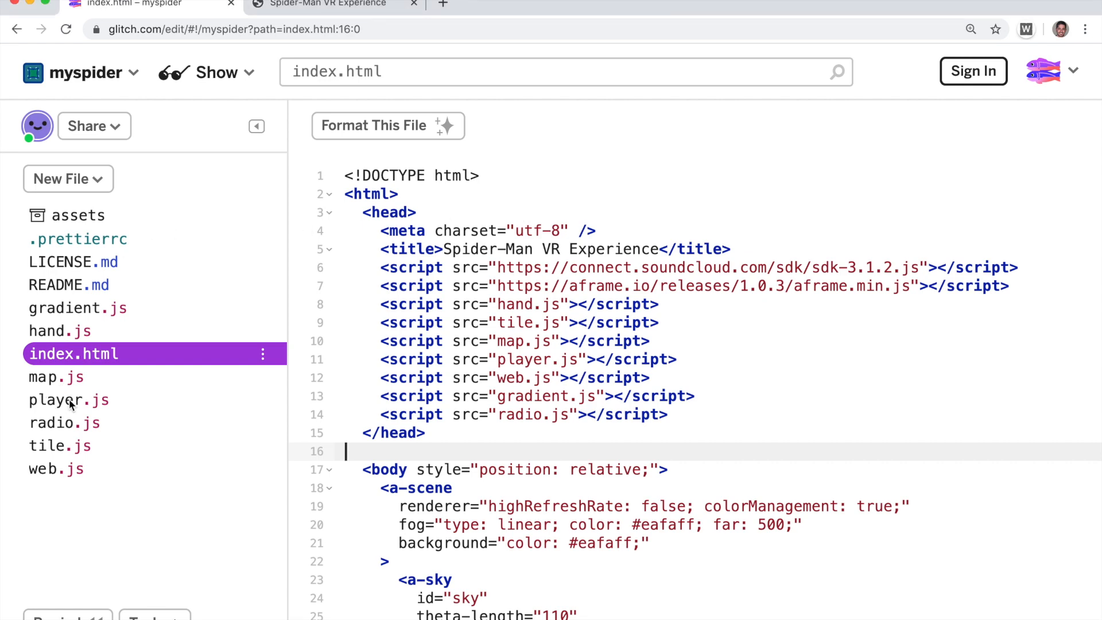
Review the player schema block in player.js and the web settings in web.js
{"action": "left_click", "coordinate": [55, 468]}
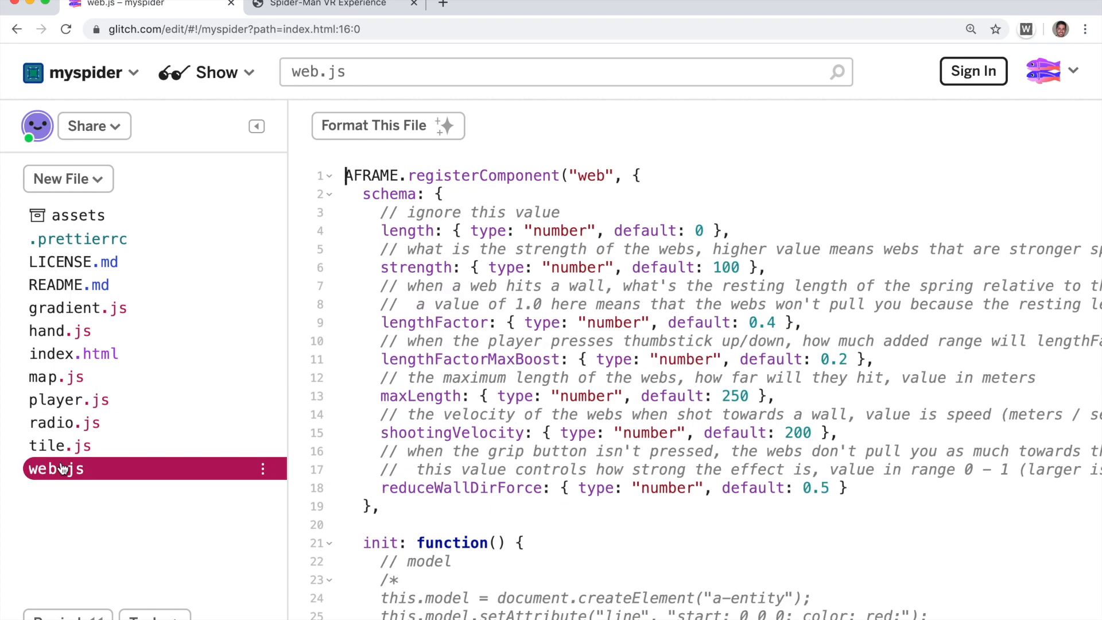
{"action": "left_click", "coordinate": [68, 399]}
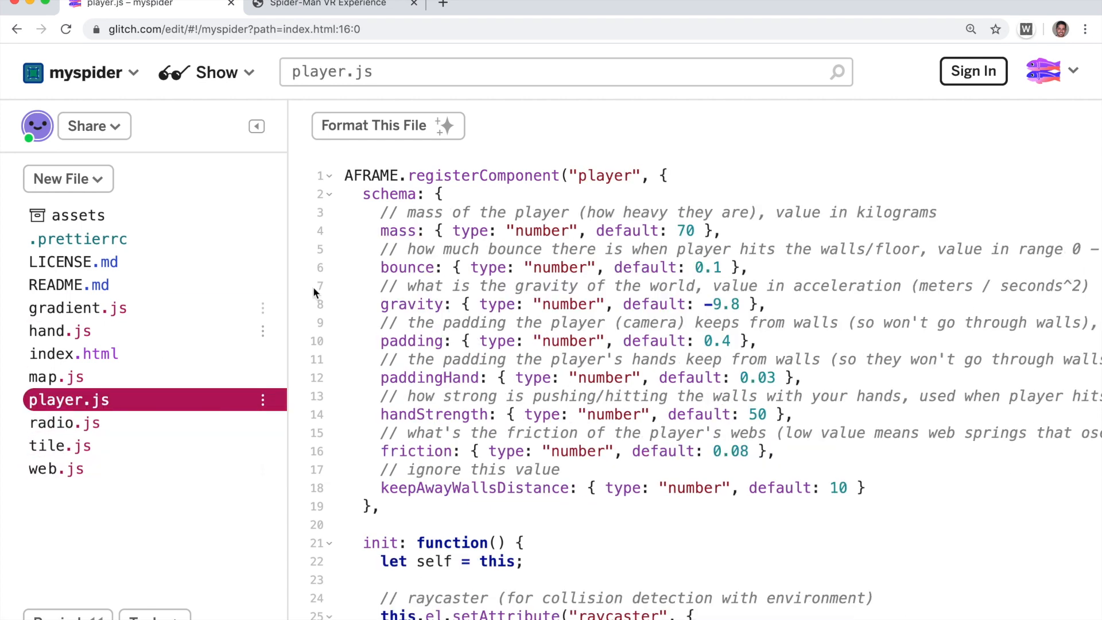
{"action": "left_click_drag", "start_coordinate": [380, 212], "coordinate": [493, 433]}
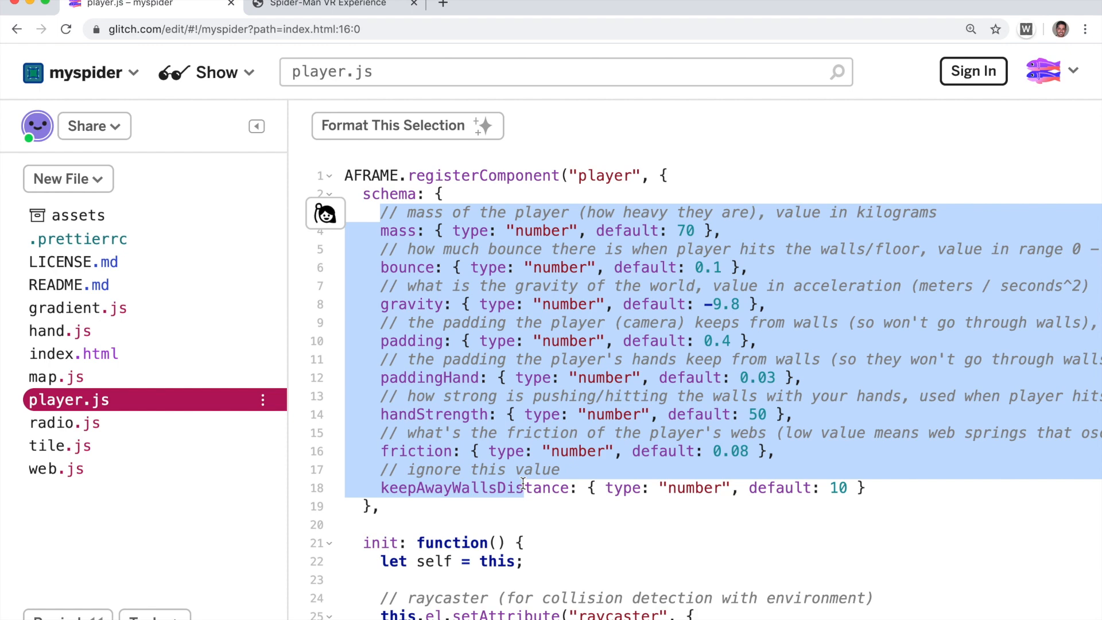
{"action": "left_click", "coordinate": [57, 469]}
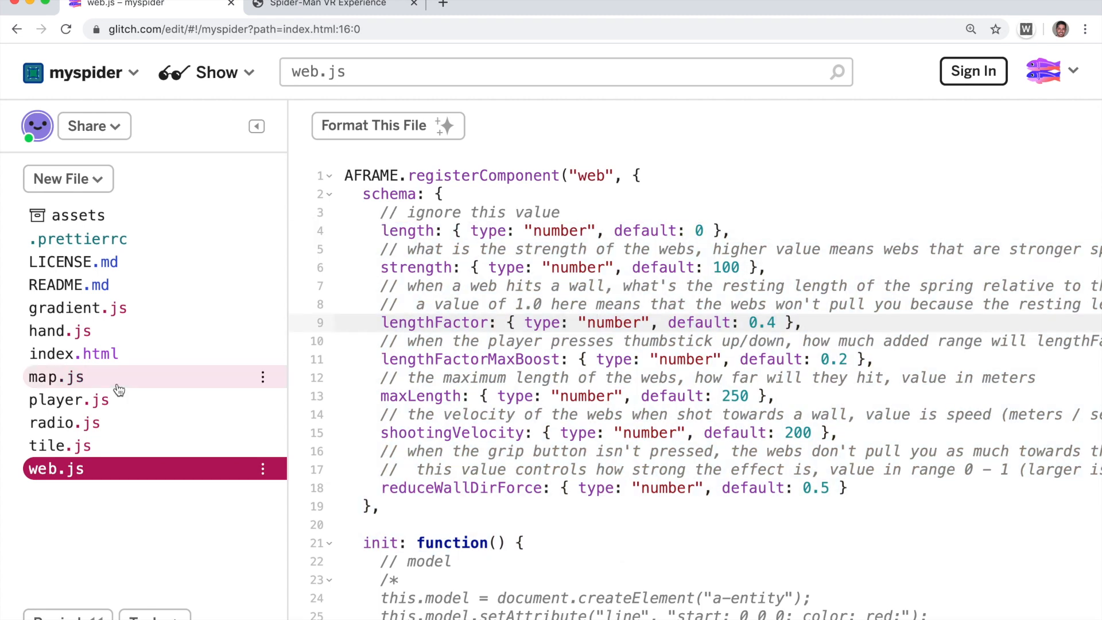
{"action": "left_click", "coordinate": [68, 399]}
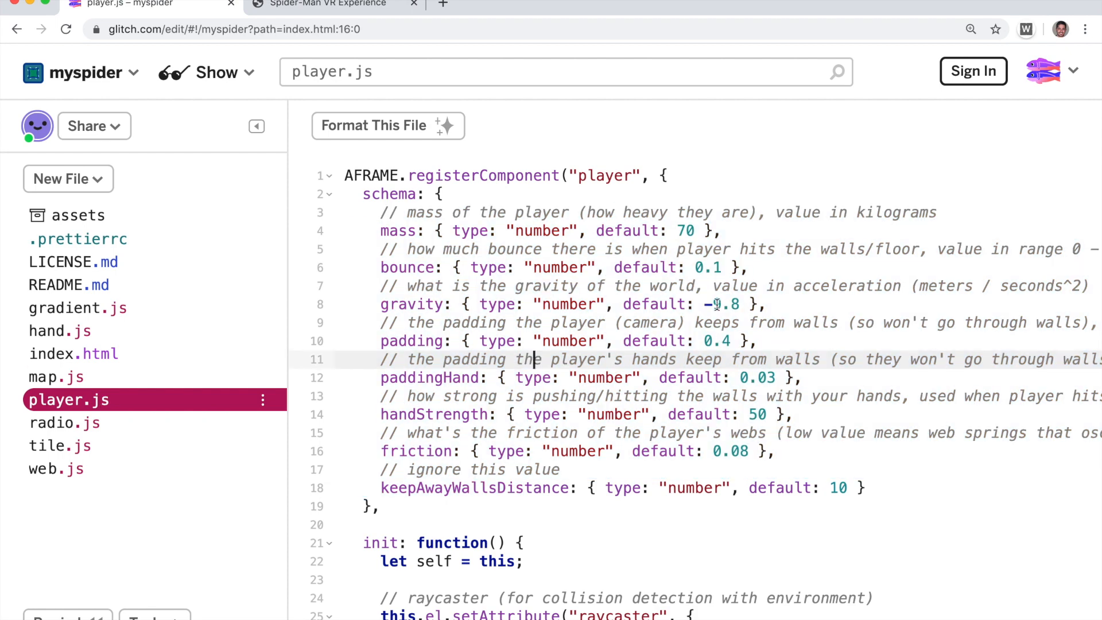
Set player.js defaults to gravity -12 and bounce 0.95
{"action": "double_click", "coordinate": [410, 304]}
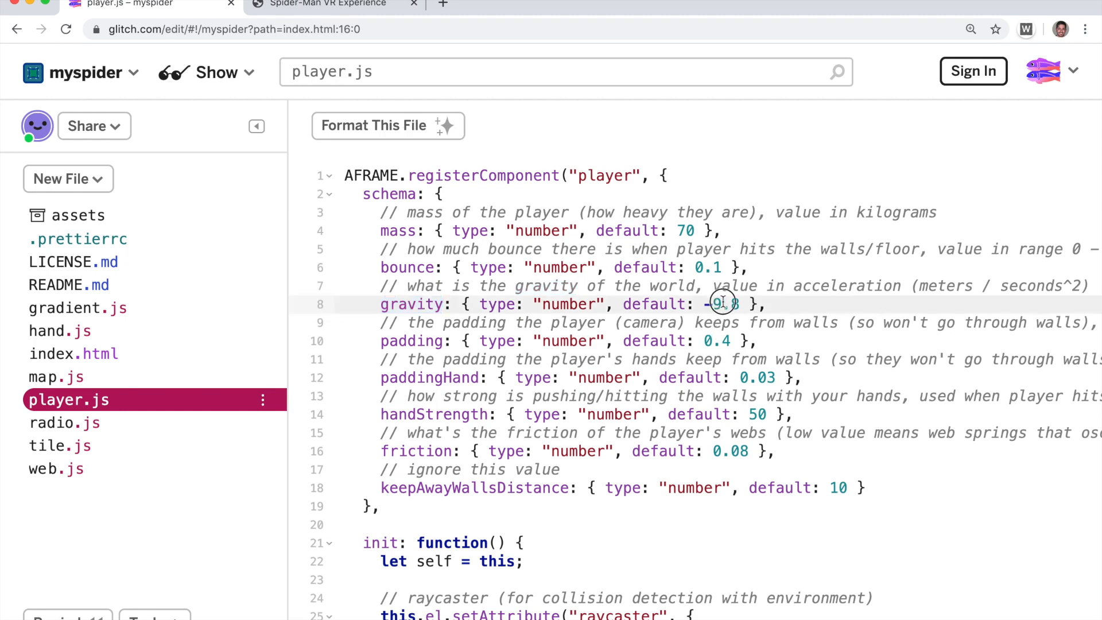
{"action": "double_click", "coordinate": [721, 302]}
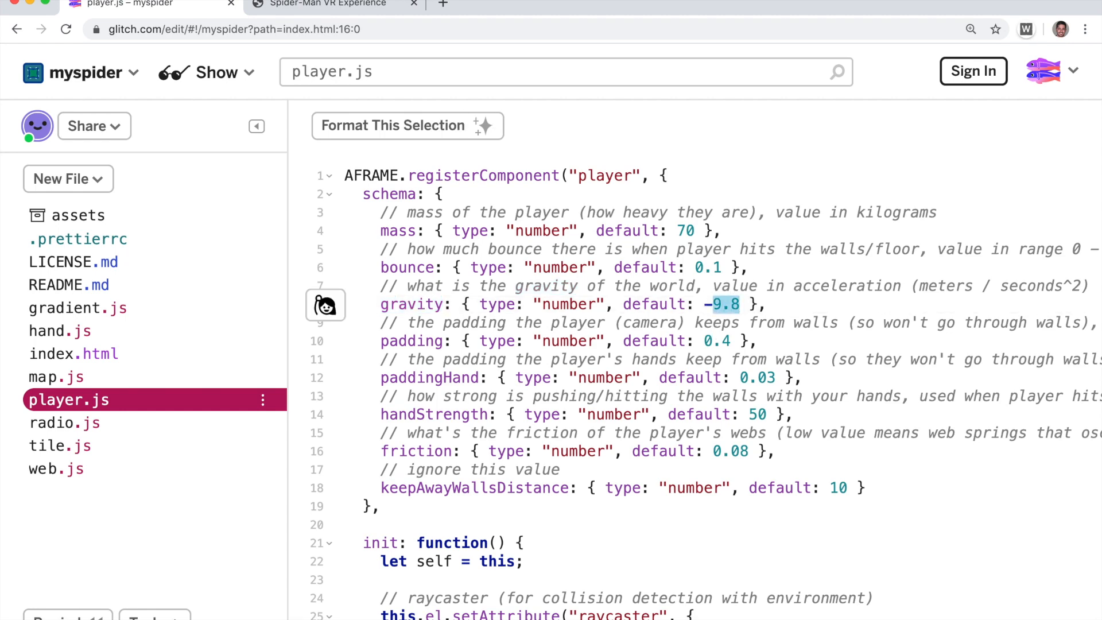
{"action": "type", "text": "-12"}
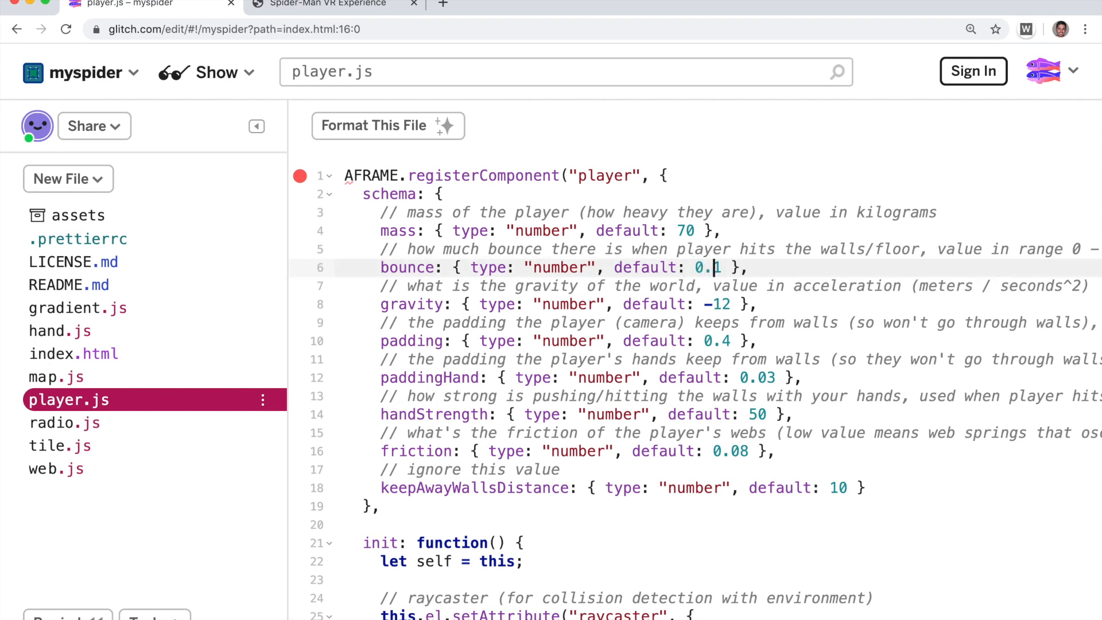
{"action": "type", "text": "95"}
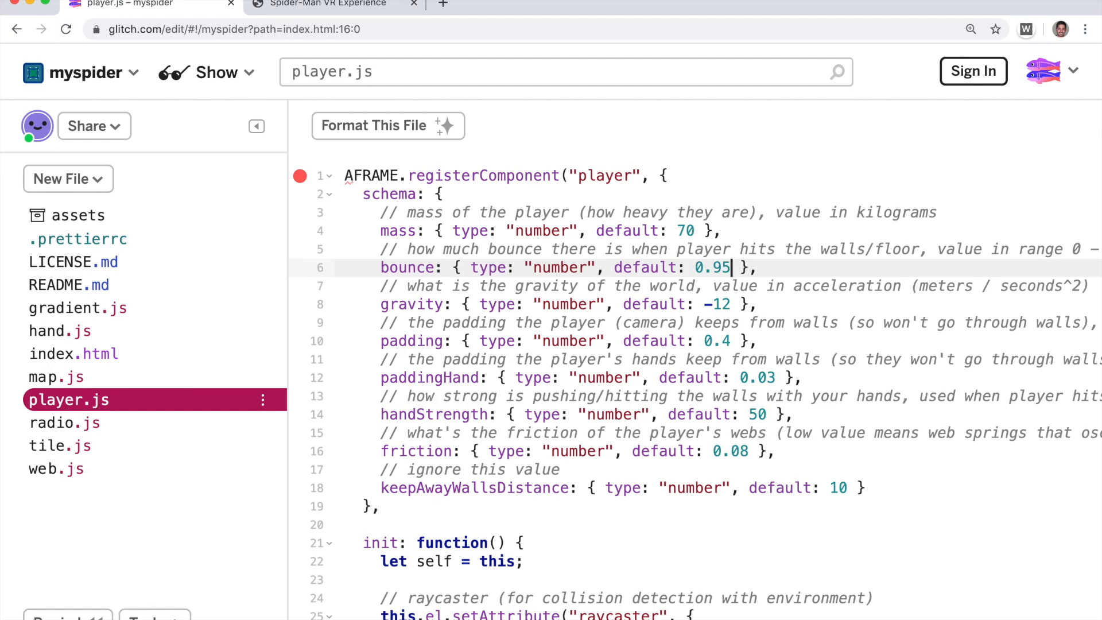
{"action": "left_click", "coordinate": [322, 5]}
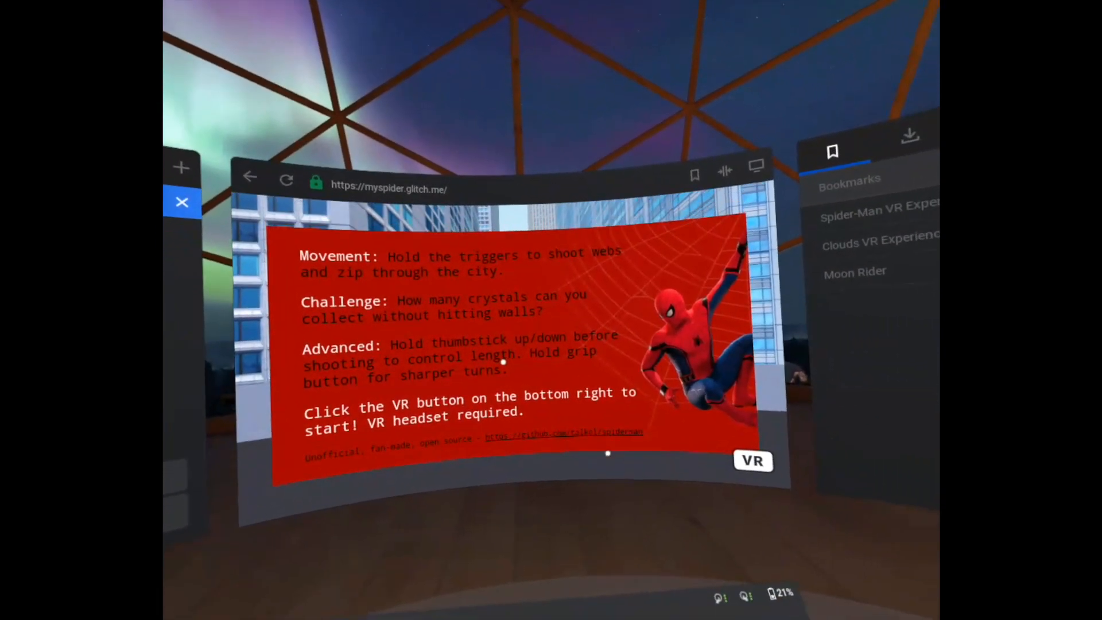
Load myspider.glitch.me on the headset and try the game
{"action": "left_click", "coordinate": [752, 462]}
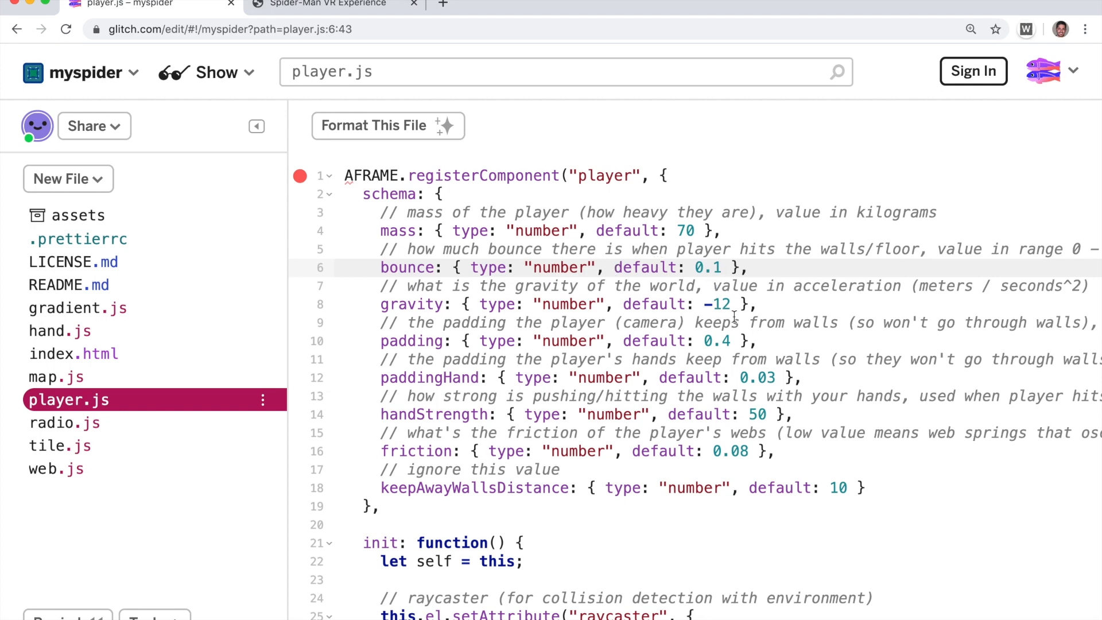
Restore gravity to -9.8 in player.js and set web.js strength default to 350
{"action": "double_click", "coordinate": [718, 304]}
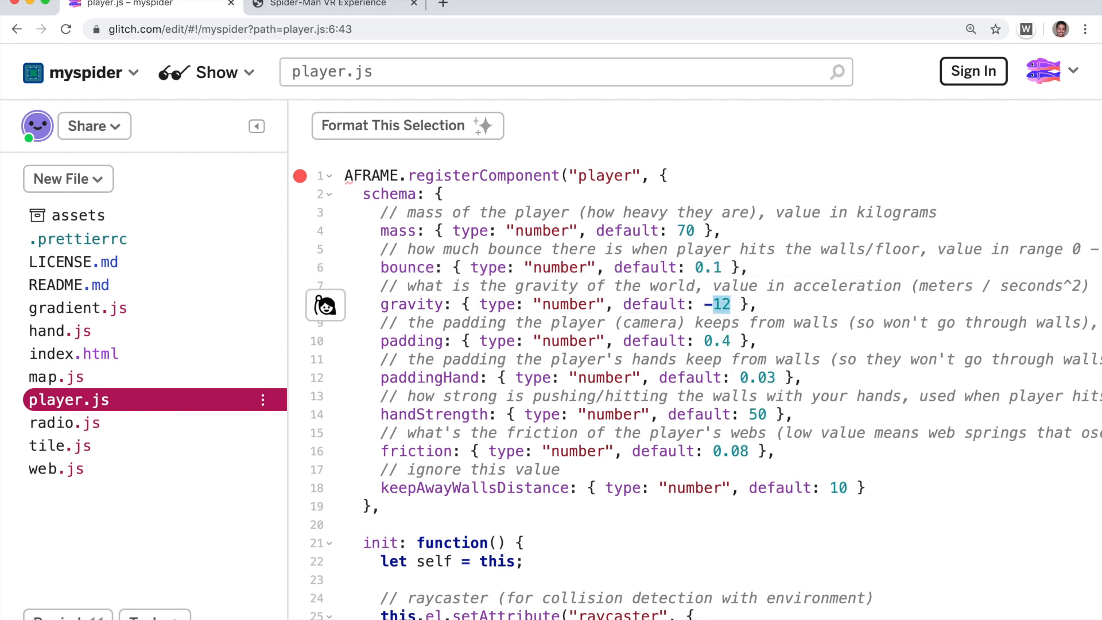
{"action": "type", "text": "9.8"}
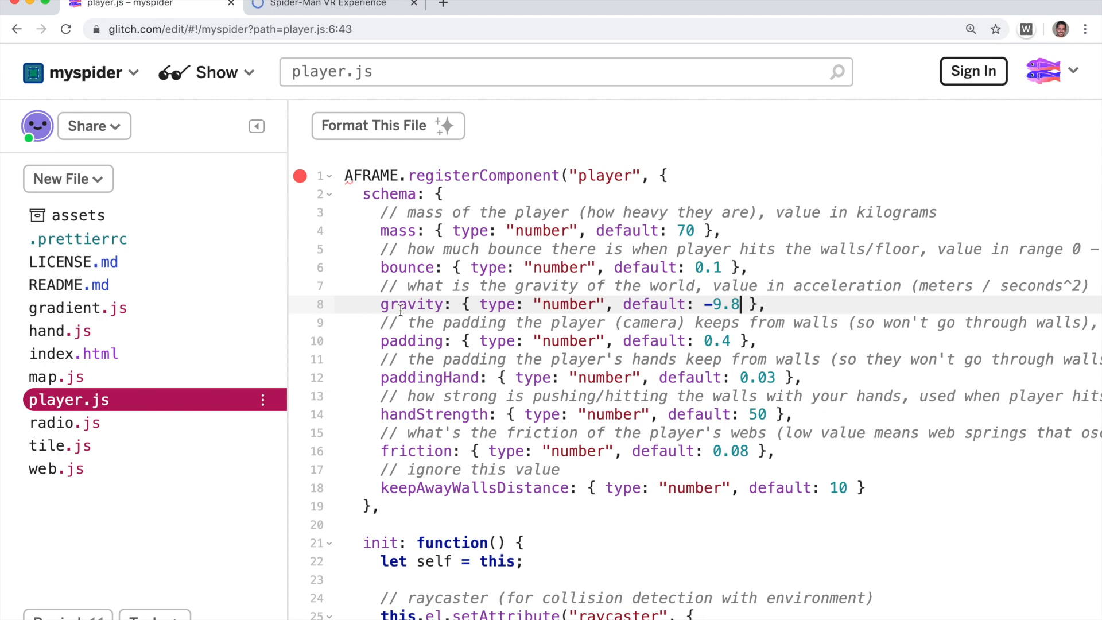
{"action": "left_click", "coordinate": [55, 468]}
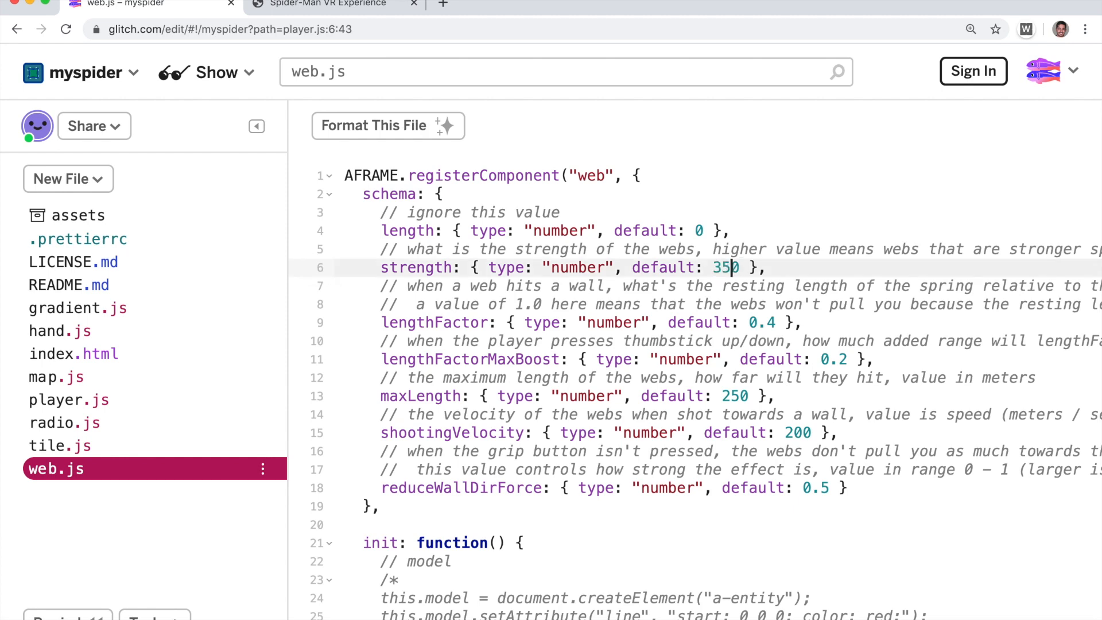
{"action": "left_click", "coordinate": [755, 303]}
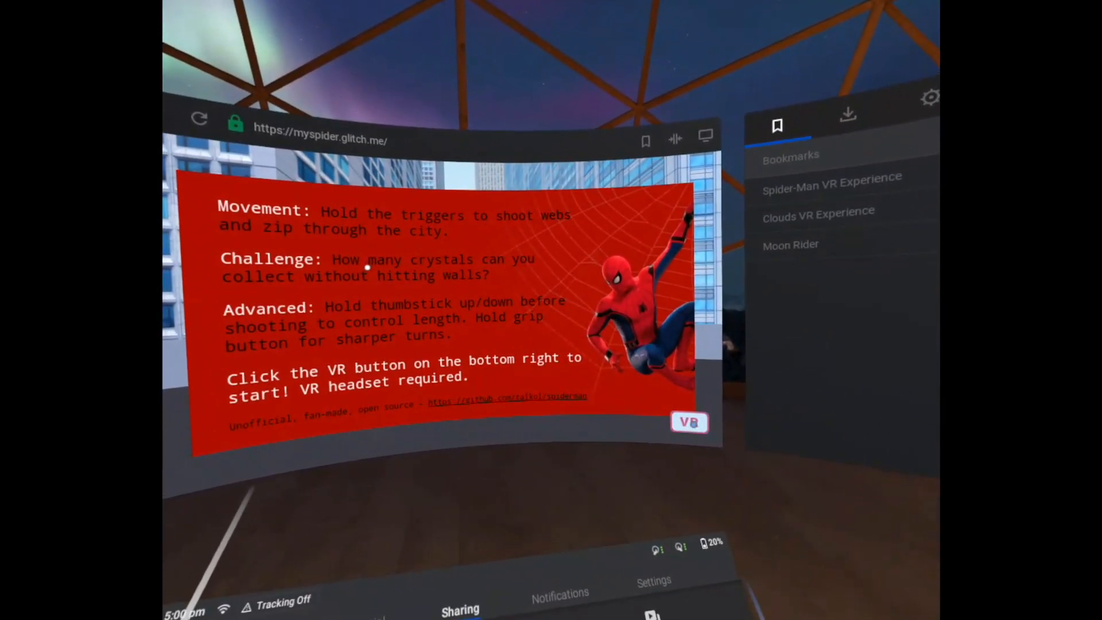
Reload myspider.glitch.me on the headset and test the new web strength
{"action": "left_click", "coordinate": [688, 422]}
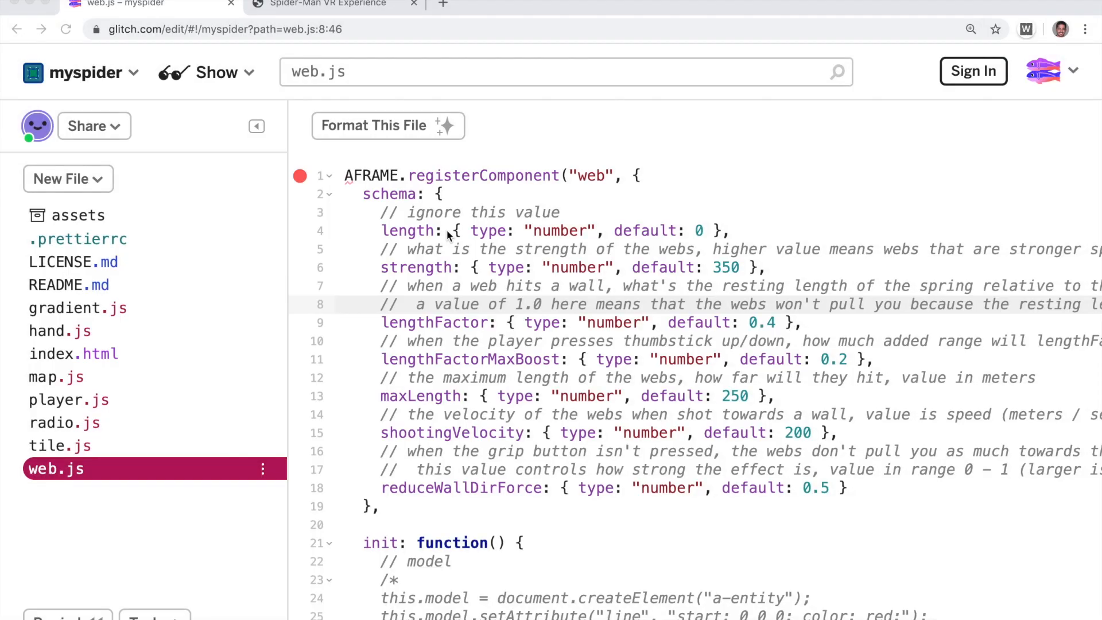
{"action": "mouse_move", "coordinate": [89, 399]}
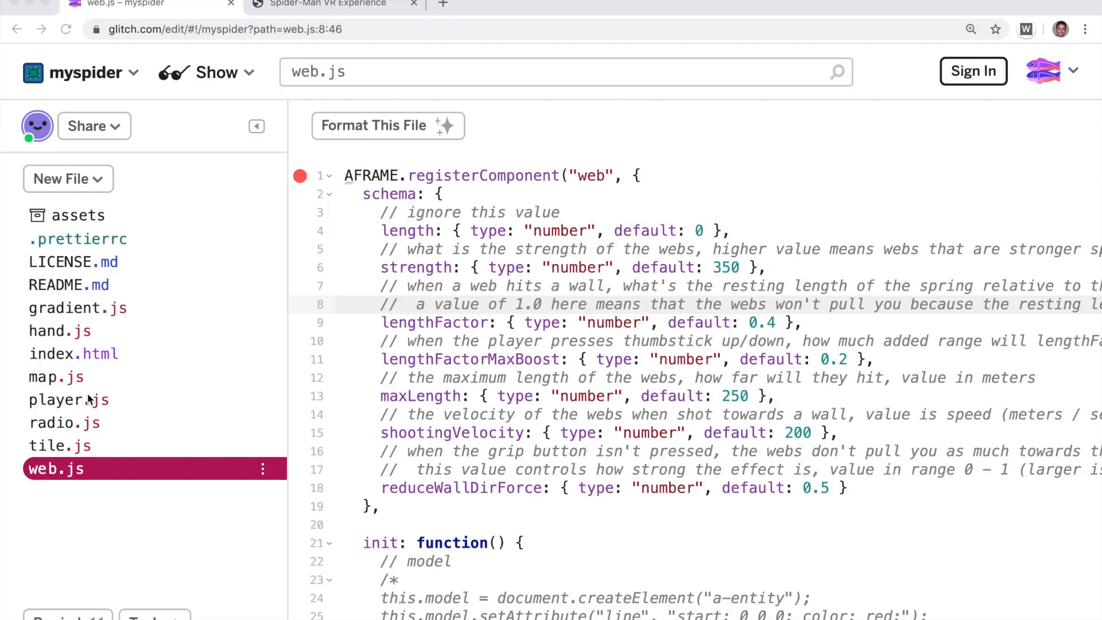
{"action": "left_click", "coordinate": [69, 399]}
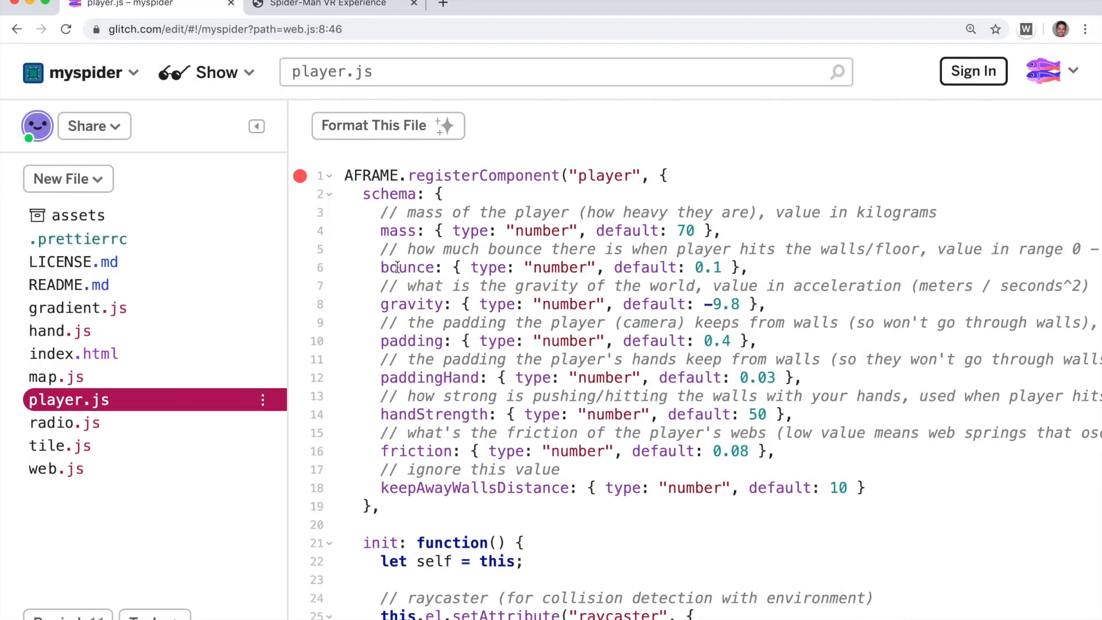
{"action": "left_click_drag", "start_coordinate": [381, 212], "coordinate": [711, 212]}
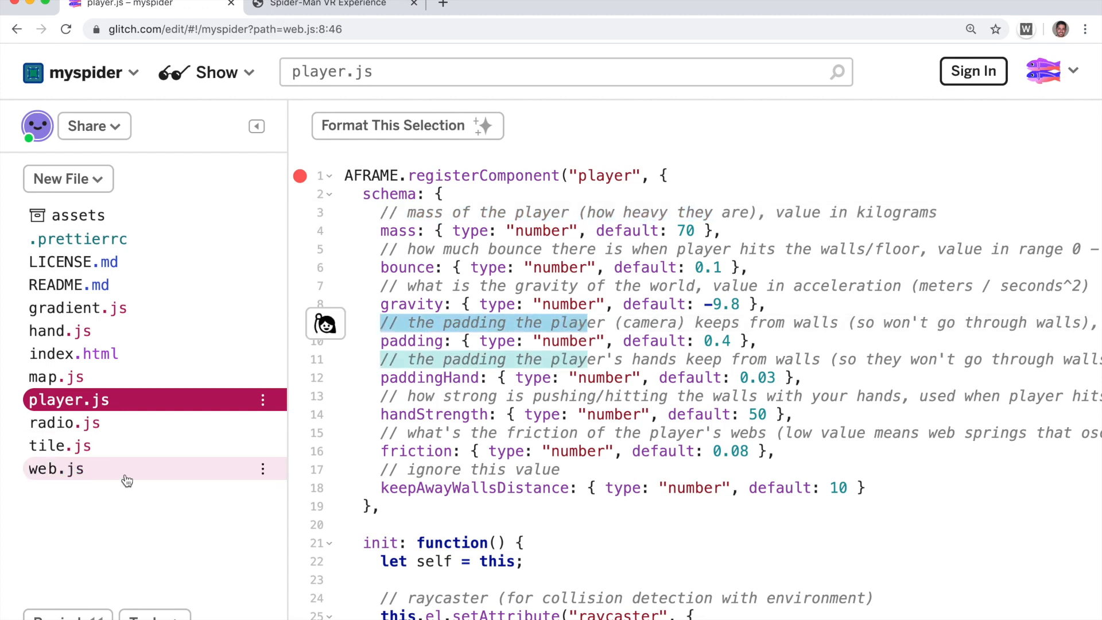
{"action": "left_click", "coordinate": [56, 468]}
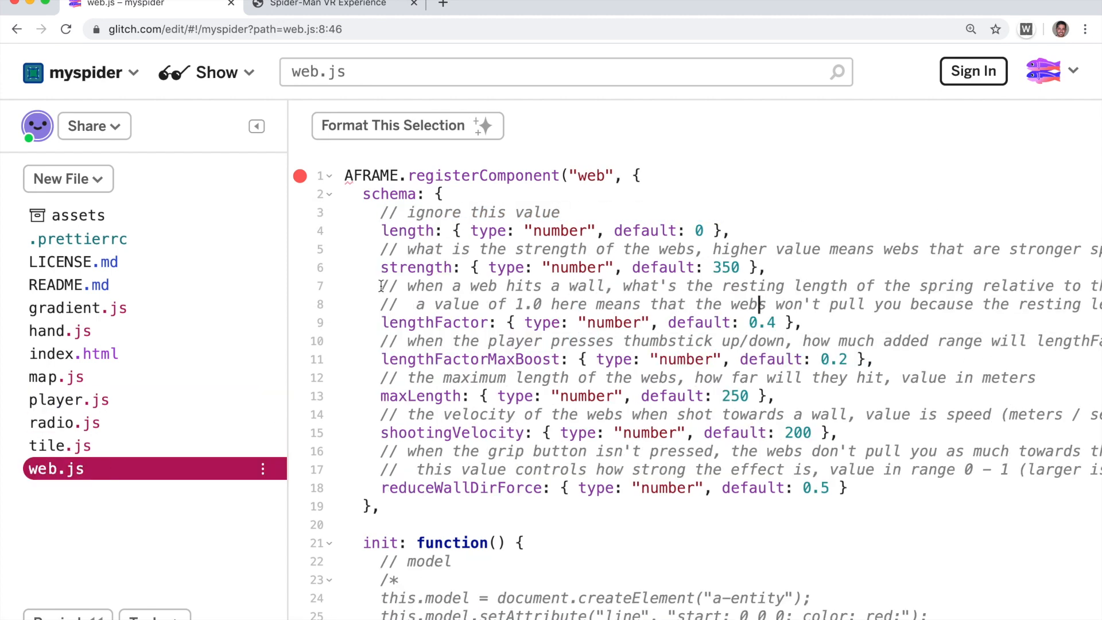